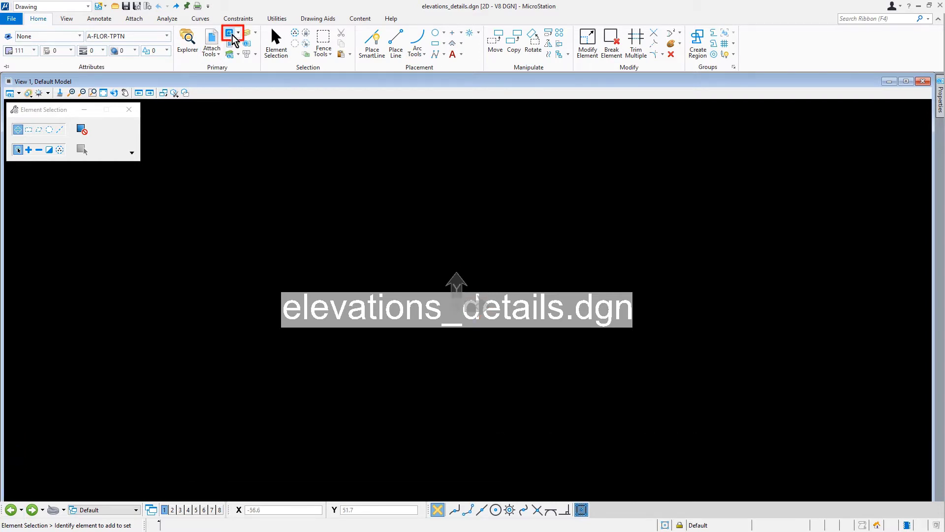
- Open the CW Details model from the Models dialog of elevations_details.dgn
left_click(231, 32)
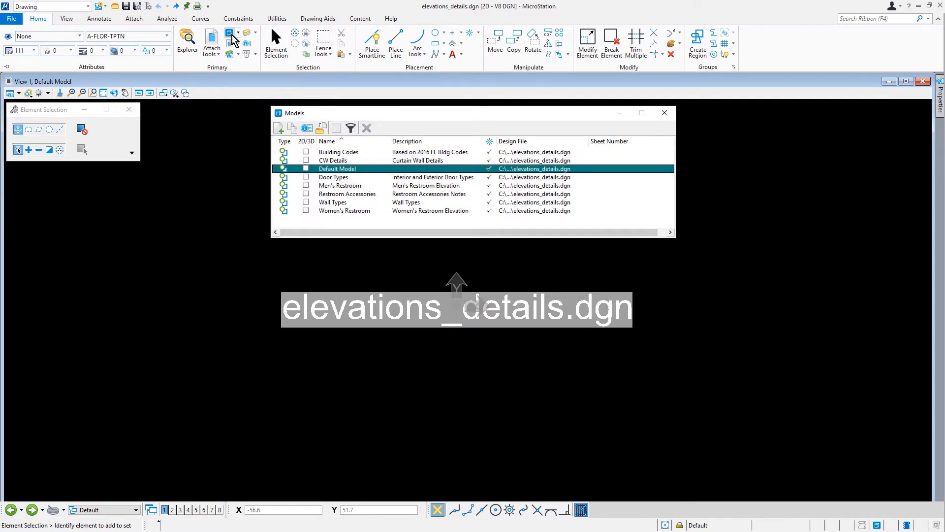
mouse_move(358, 168)
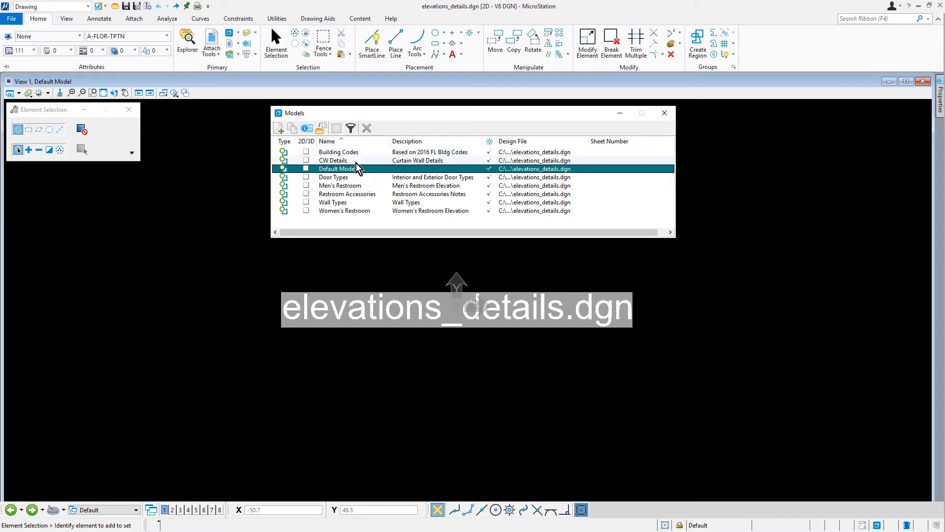
double_click(333, 159)
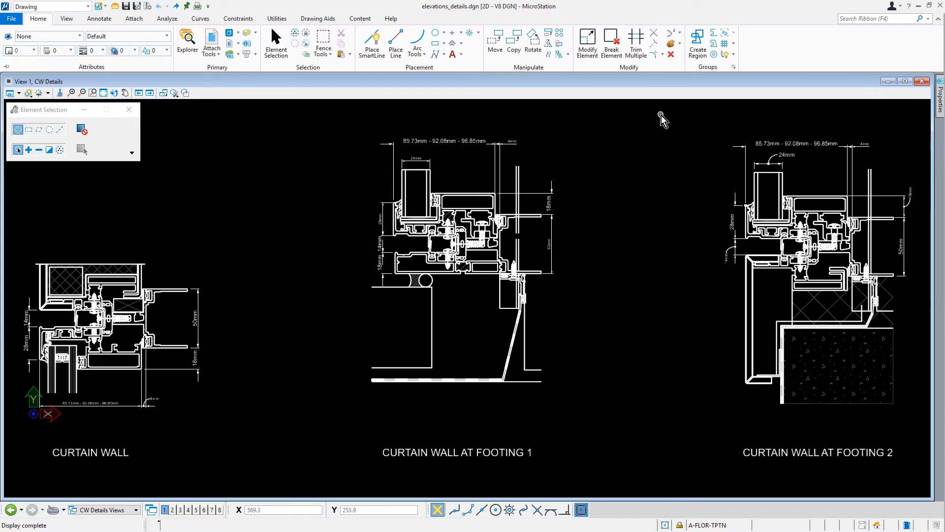
mouse_move(17, 292)
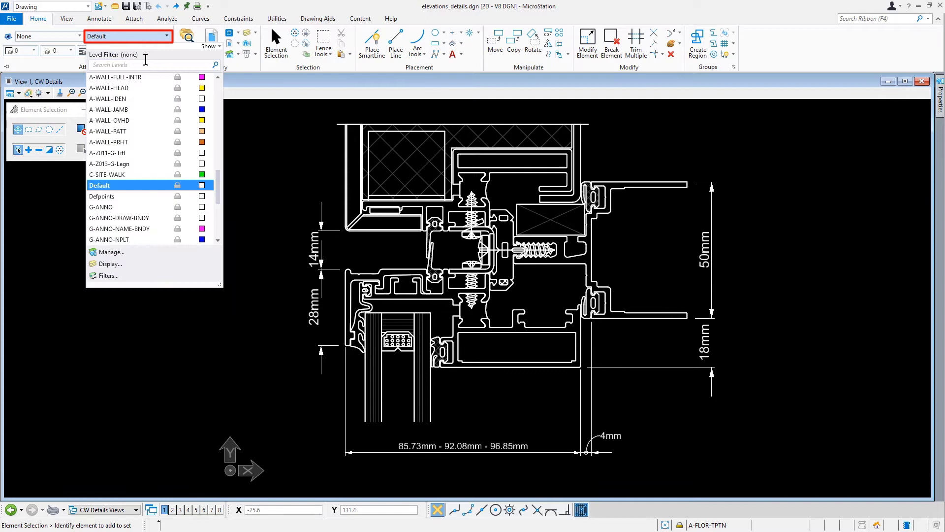
- Set the active level to A-ANNO-DIMS by searching 'anno' in the level list
type("anno")
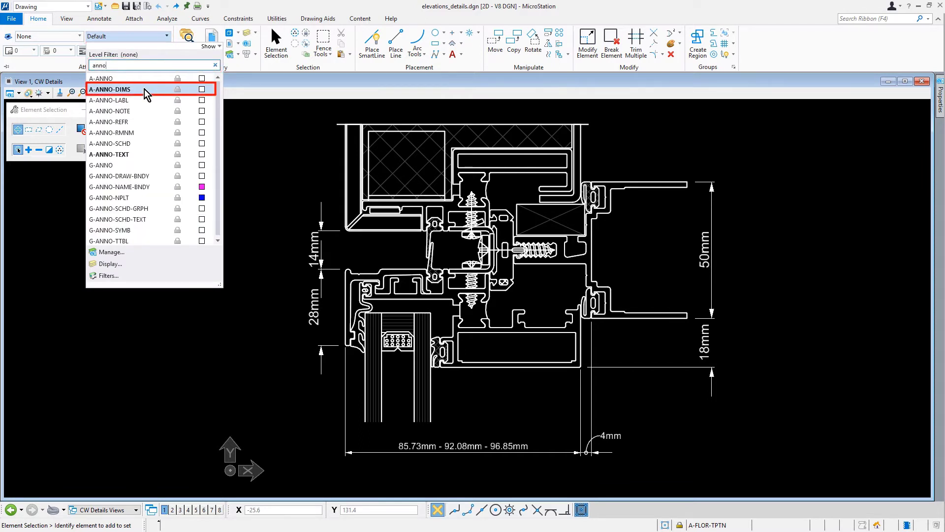
left_click(109, 89)
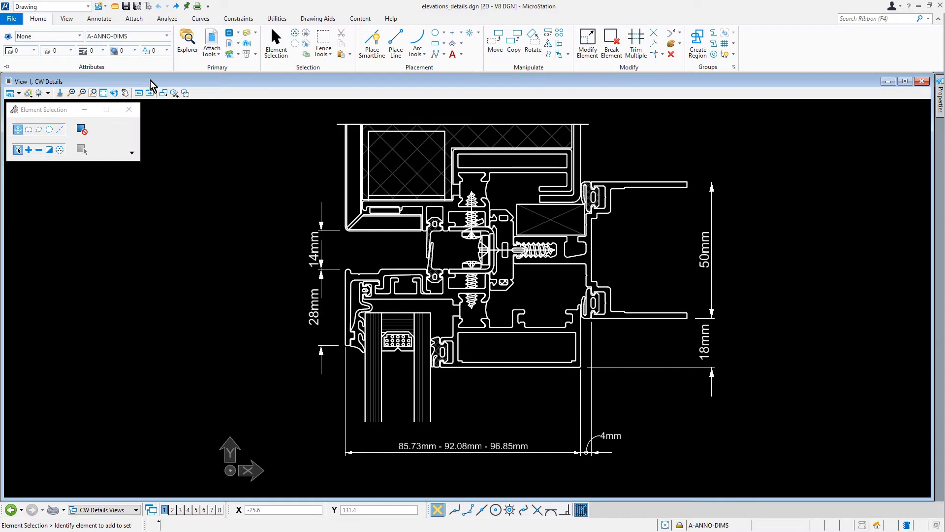
- Start Change Dimension from the Annotate tools with Arch Arrow as the style to apply
left_click(99, 19)
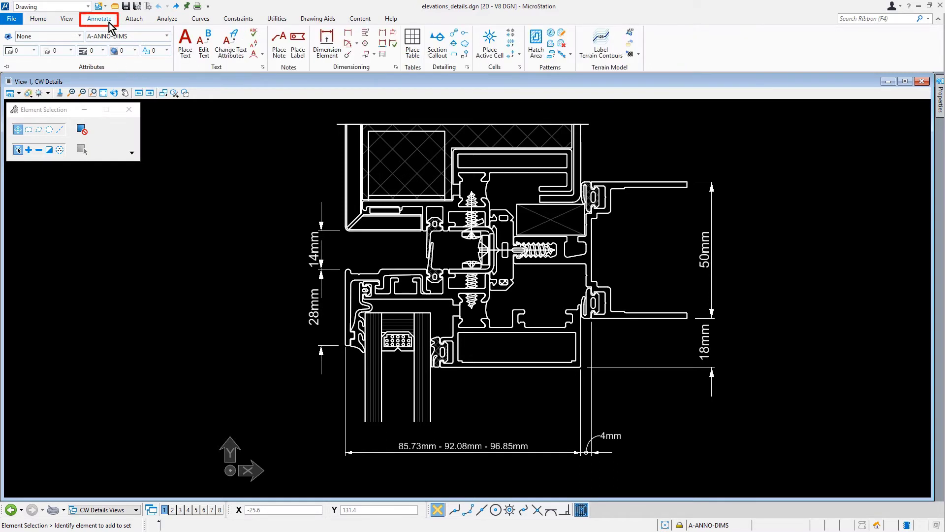
left_click(99, 19)
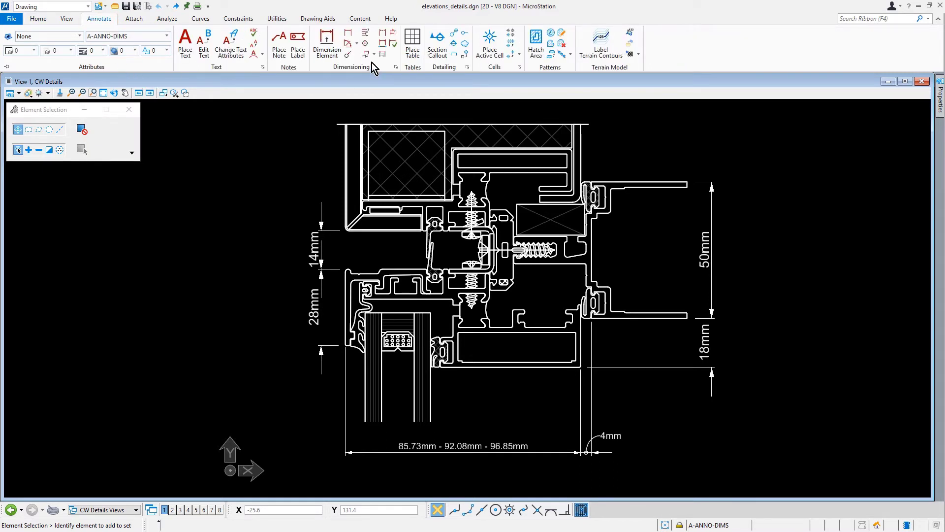
mouse_move(367, 53)
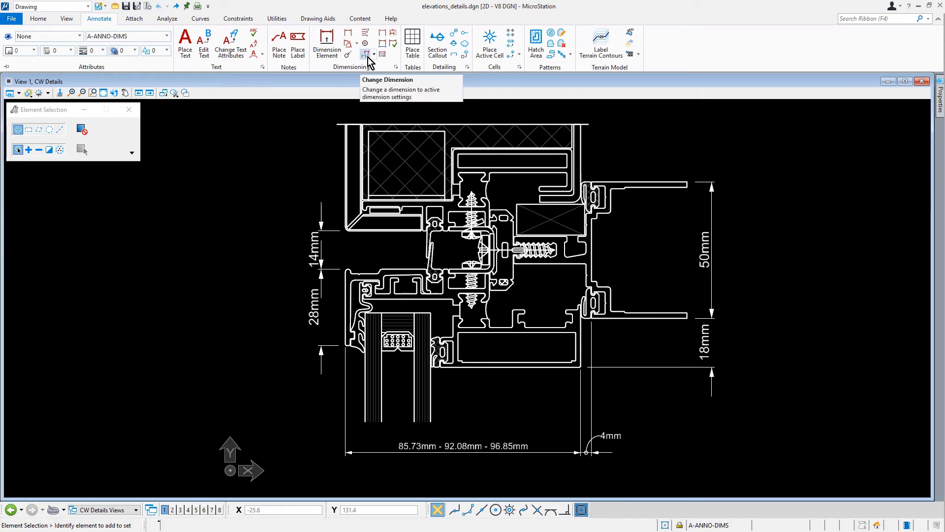
left_click(364, 53)
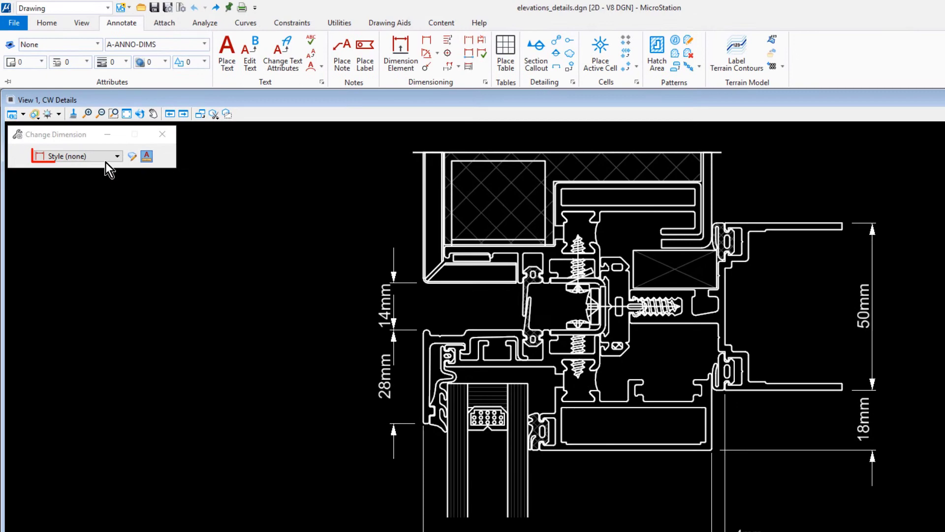
left_click(117, 157)
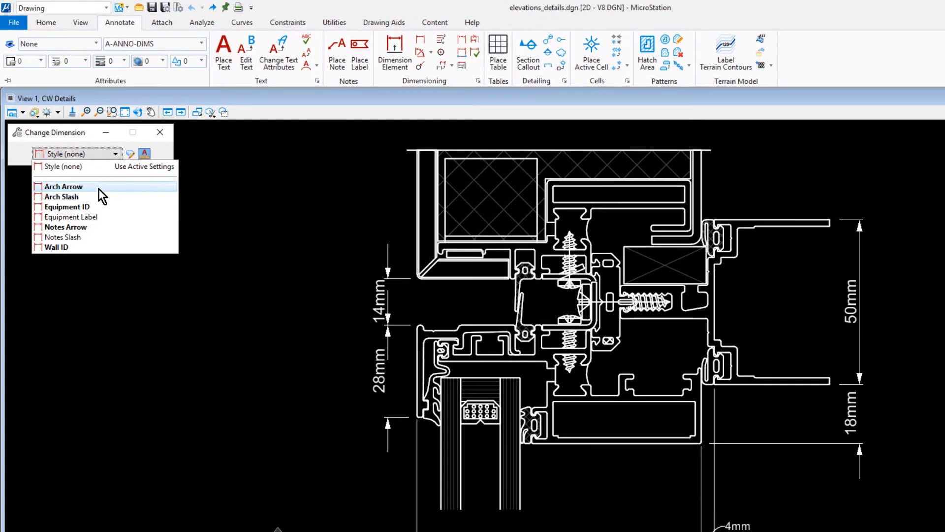
left_click(63, 186)
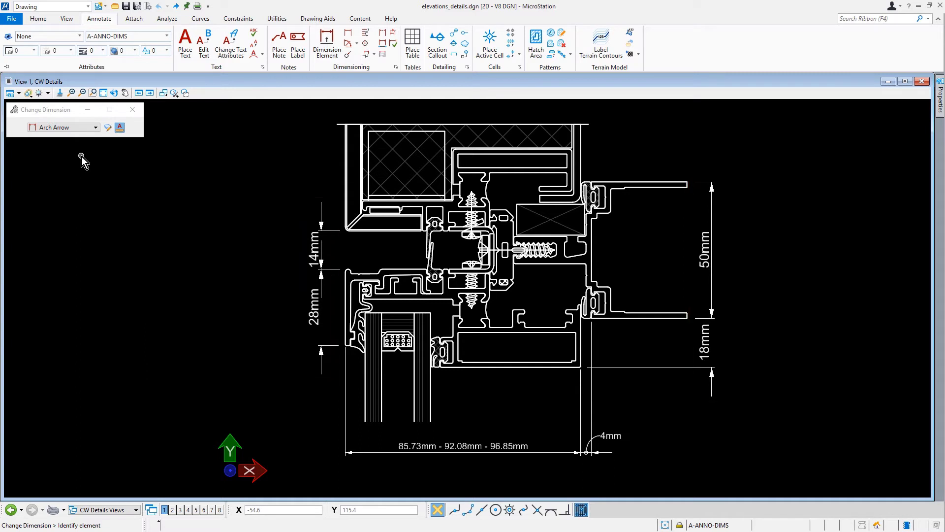
left_click(319, 259)
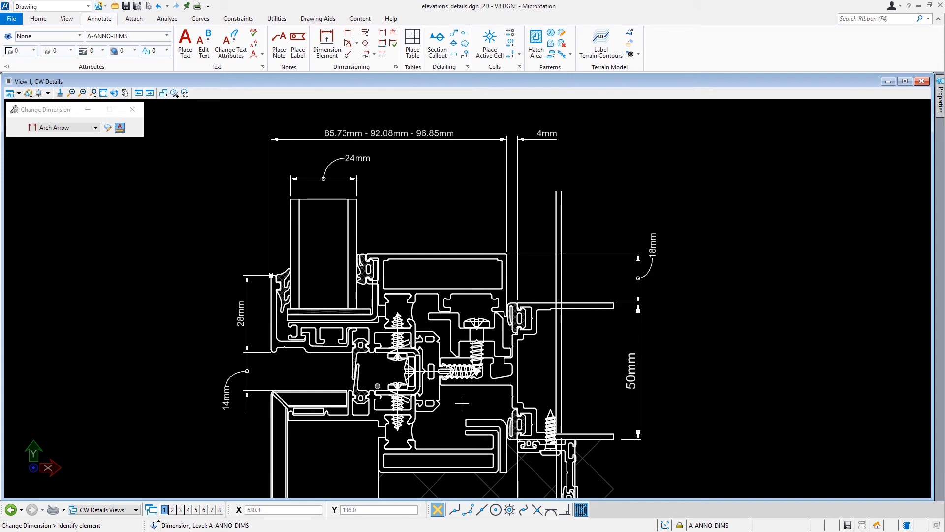
mouse_move(681, 338)
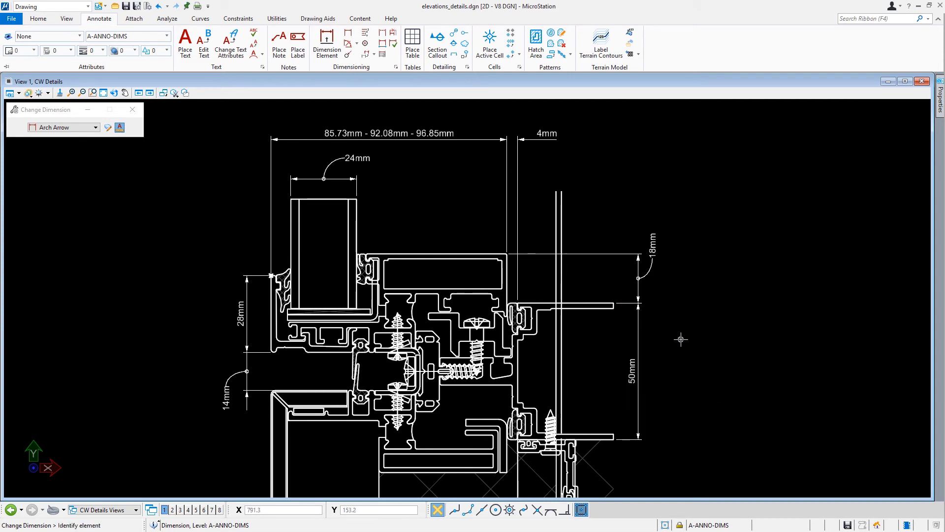